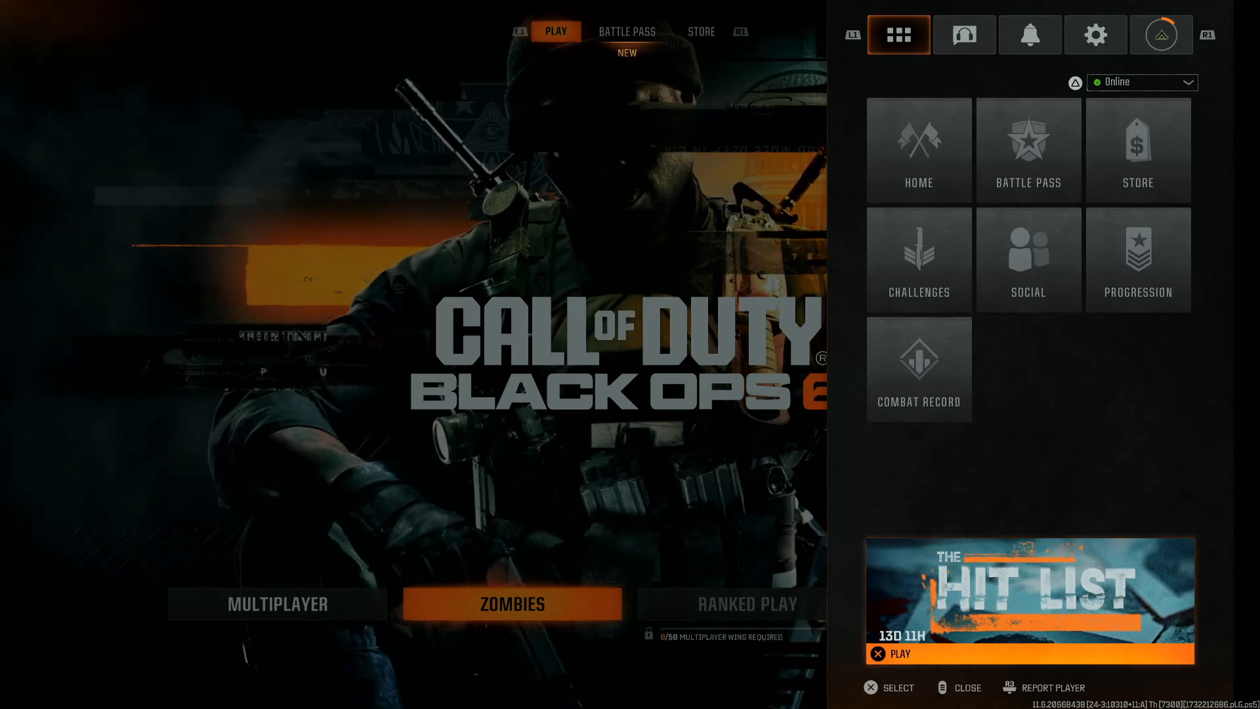
# - Open Settings from the side panel and go to the Interface category's Global tab
pyautogui.click(1095, 34)
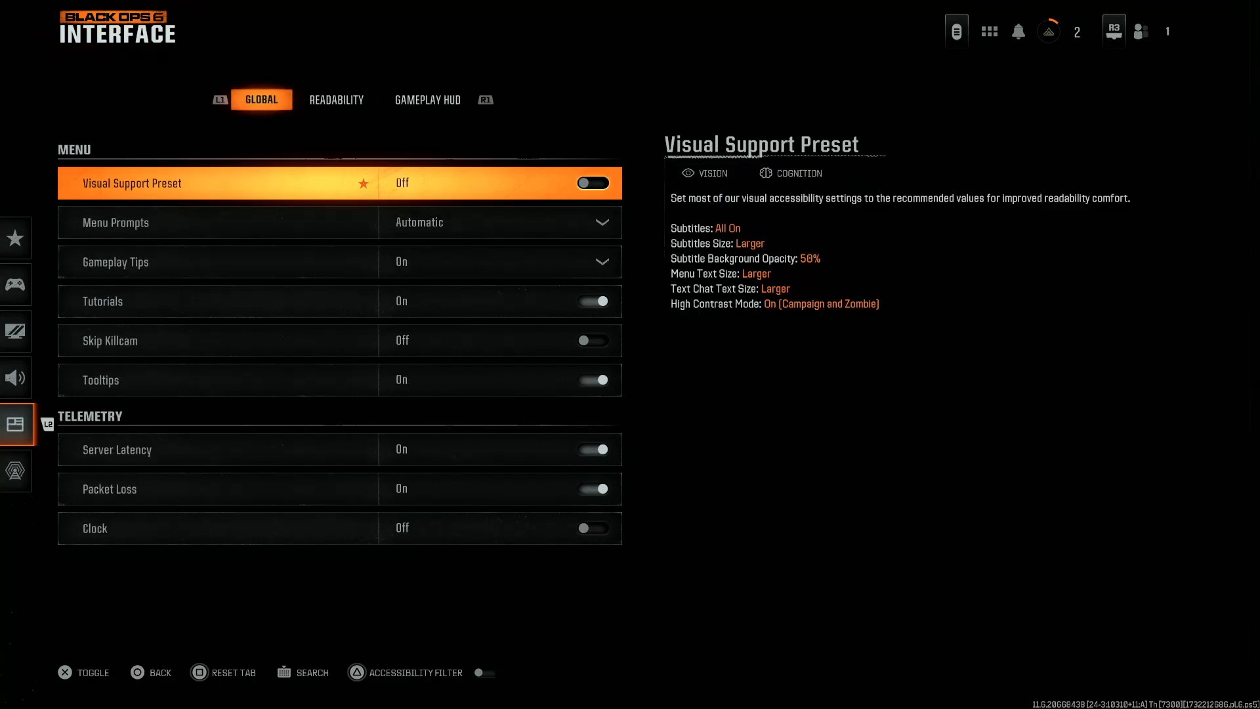
# - Switch to the Gameplay HUD tab and scroll down to the Crosshair option
pyautogui.click(427, 99)
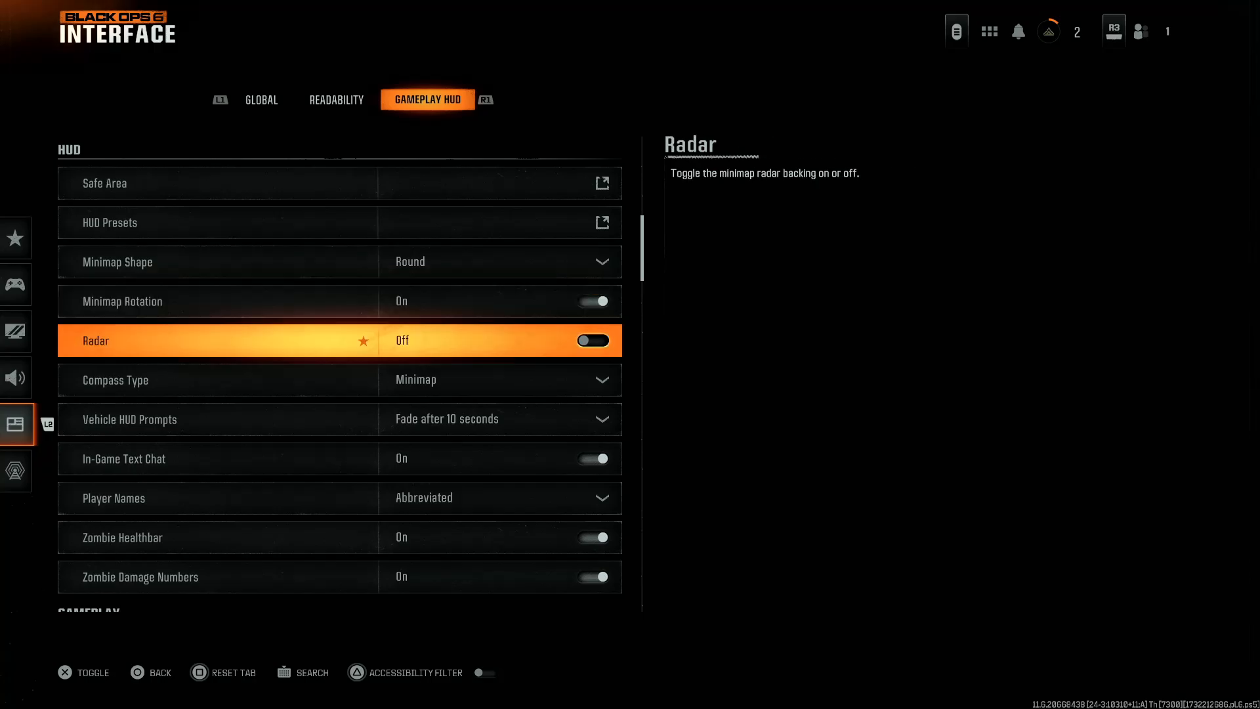
pyautogui.scroll(-3)
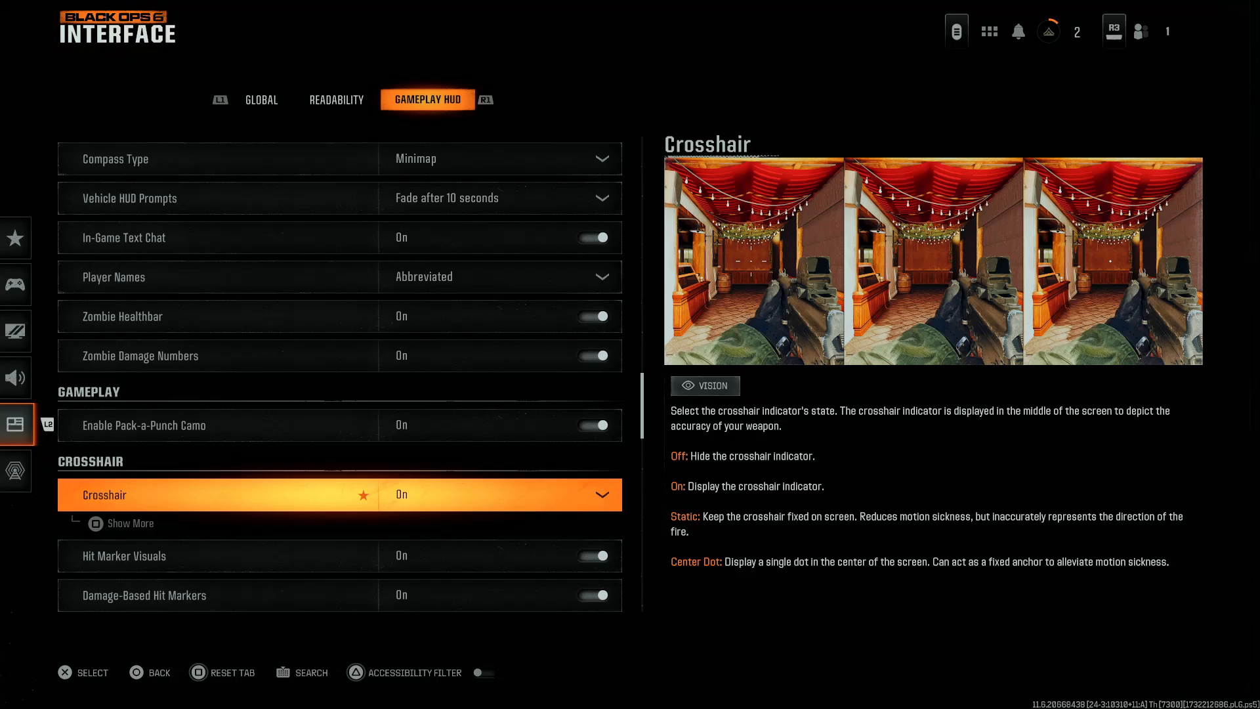
# - Expand Show More under Crosshair to reveal dot, dot scale, spread, opacity and color
pyautogui.click(129, 523)
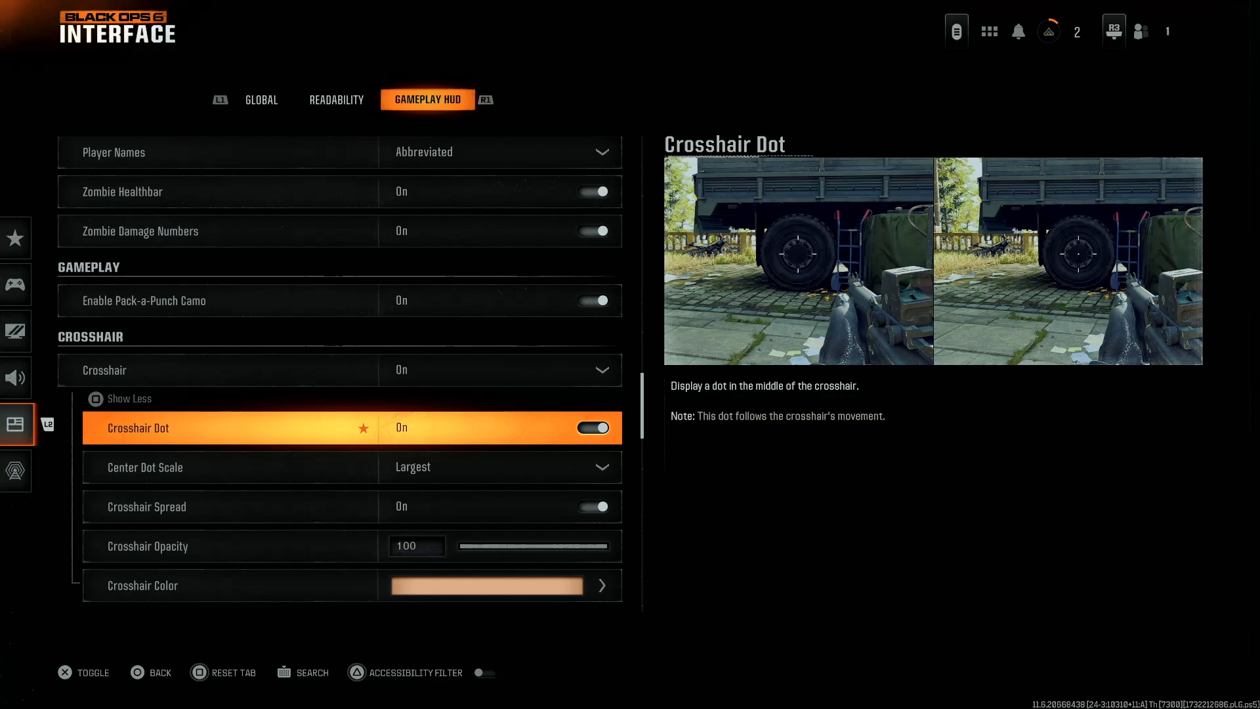
pyautogui.click(592, 427)
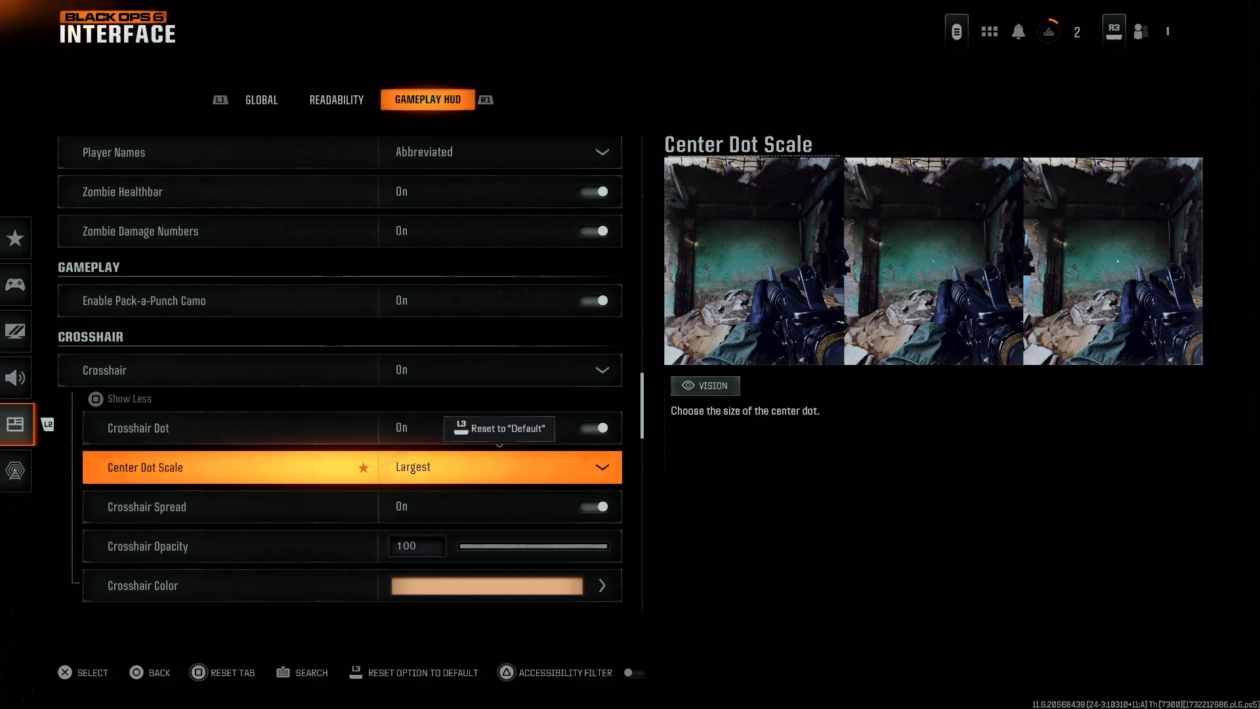
# - Open the Center Dot Scale dropdown listing Default, Larger and Largest
pyautogui.click(498, 467)
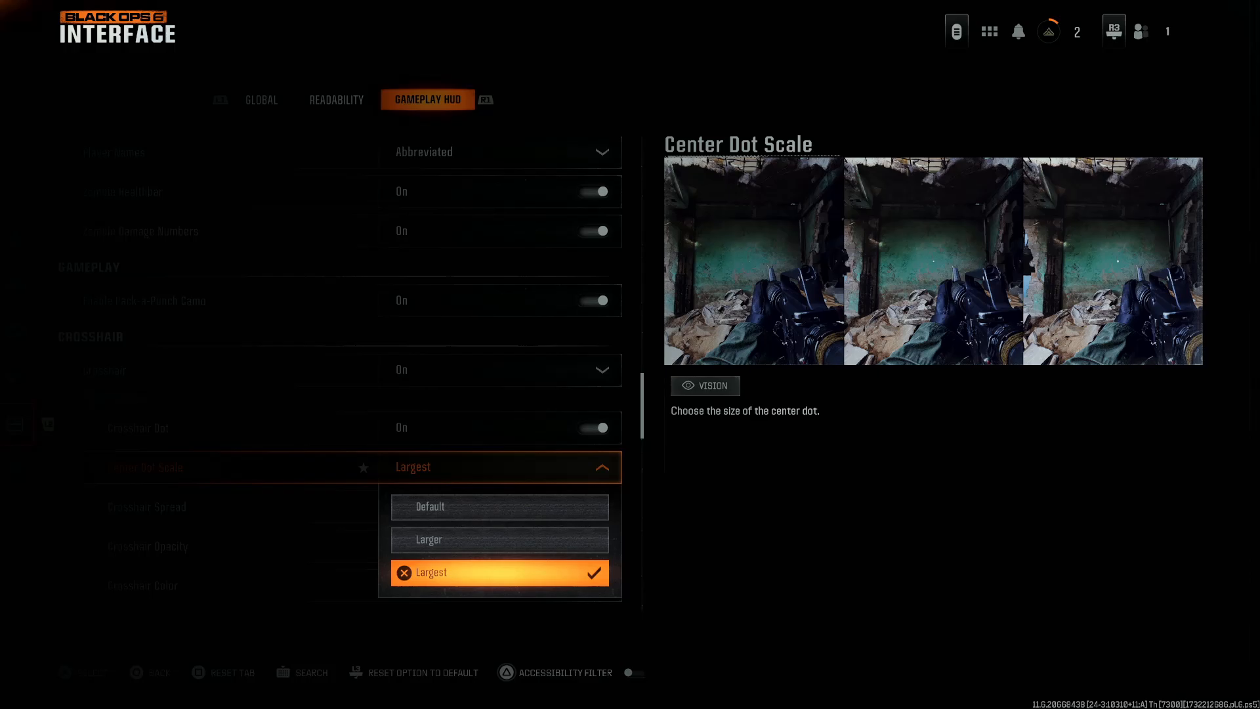
pyautogui.moveTo(499, 540)
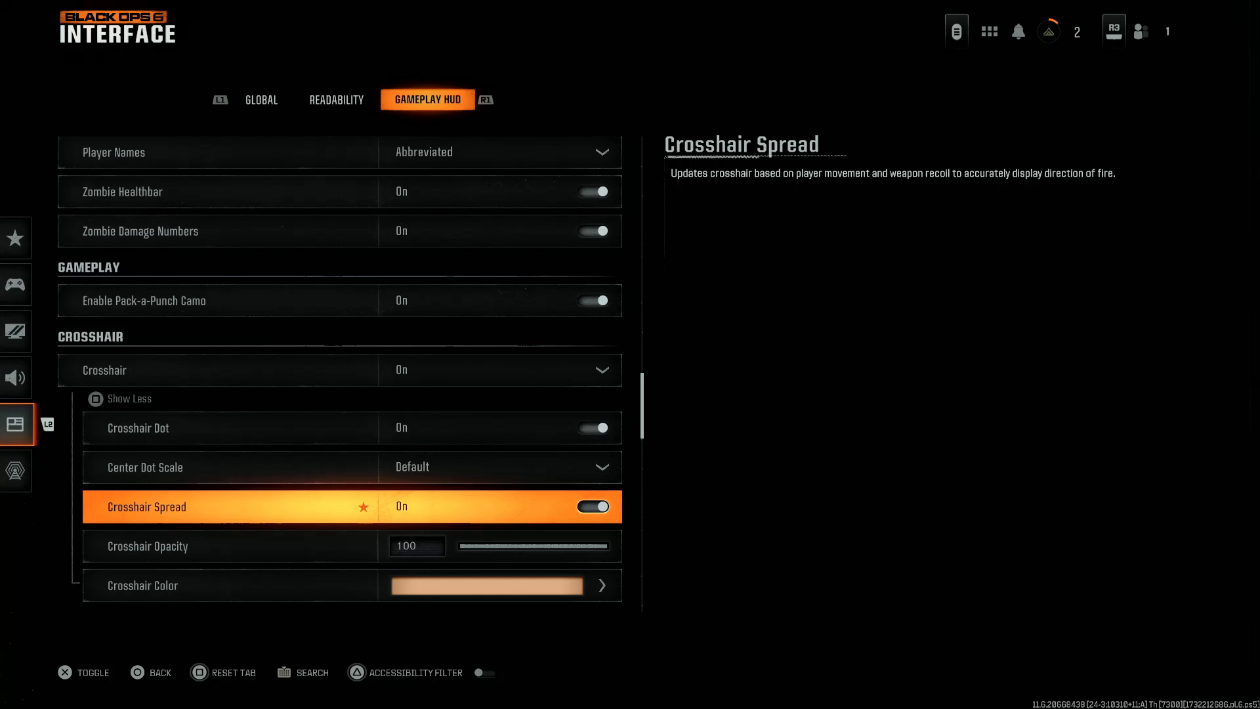
# - Set Crosshair Spread to Off, with Center Dot Scale now Default
pyautogui.click(592, 505)
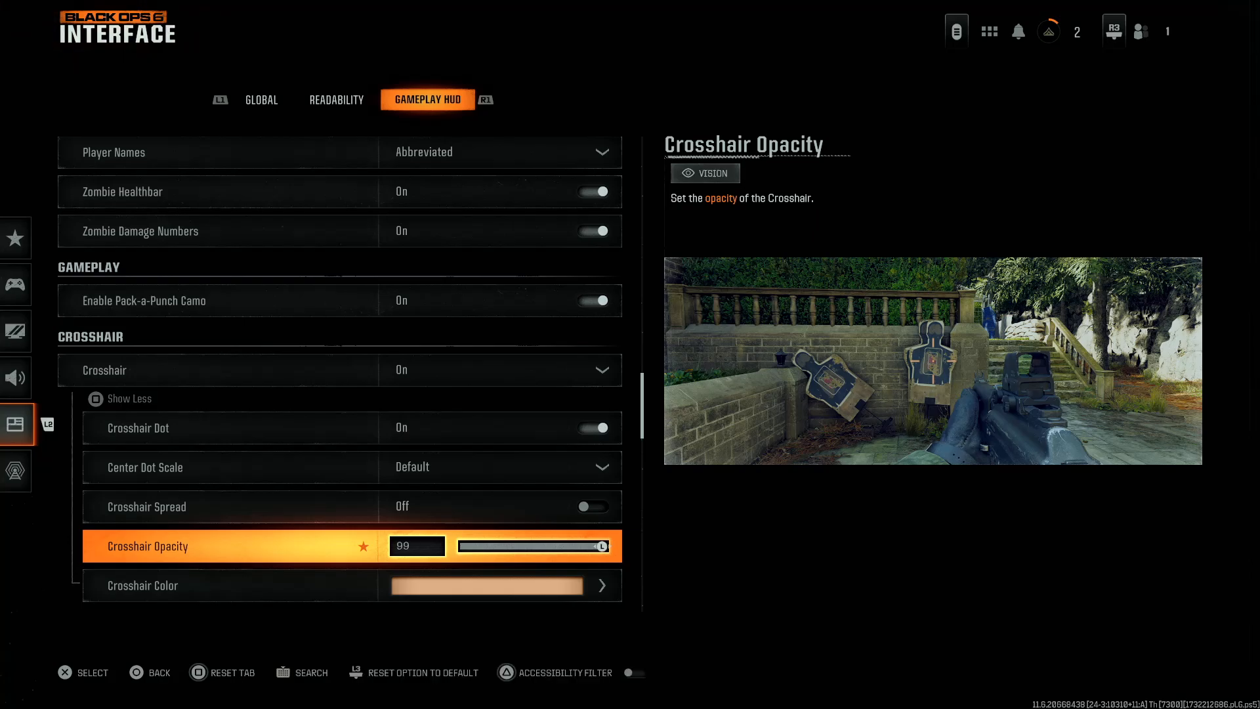
# - Drag the Crosshair Opacity slider through values such as 17 and 42
pyautogui.moveTo(599, 545); pyautogui.dragTo(570, 545)
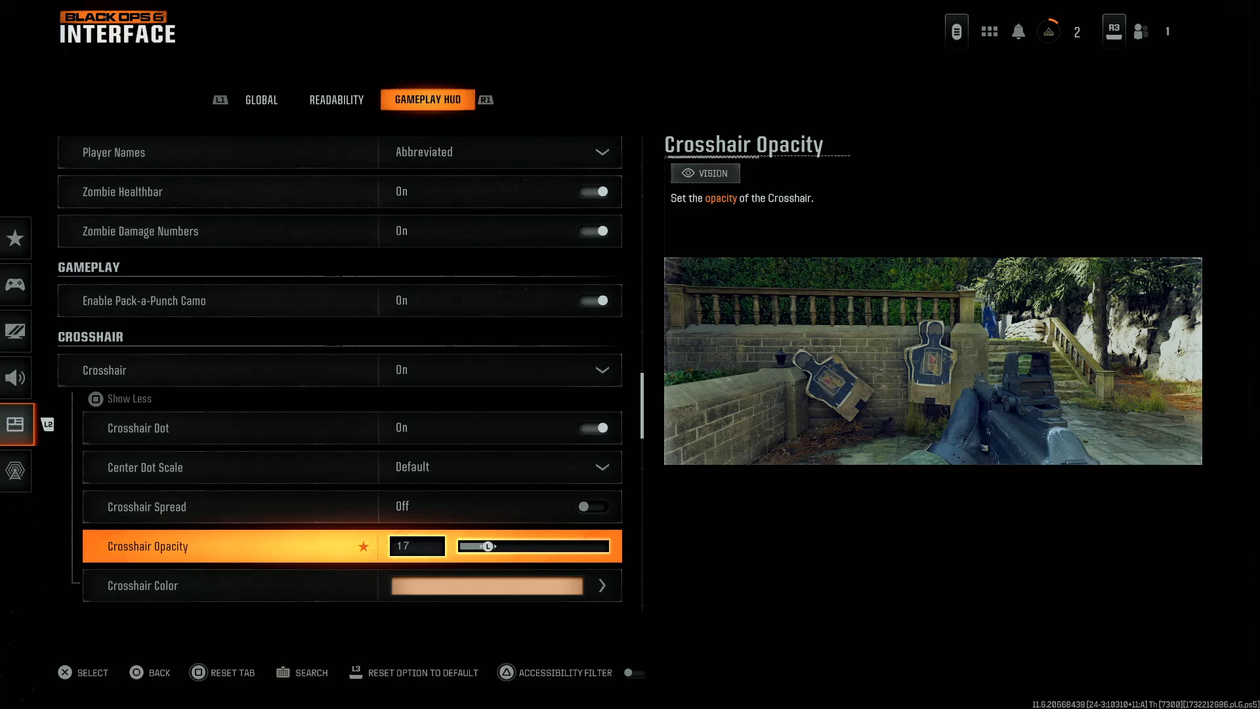
pyautogui.moveTo(482, 546); pyautogui.dragTo(523, 545)
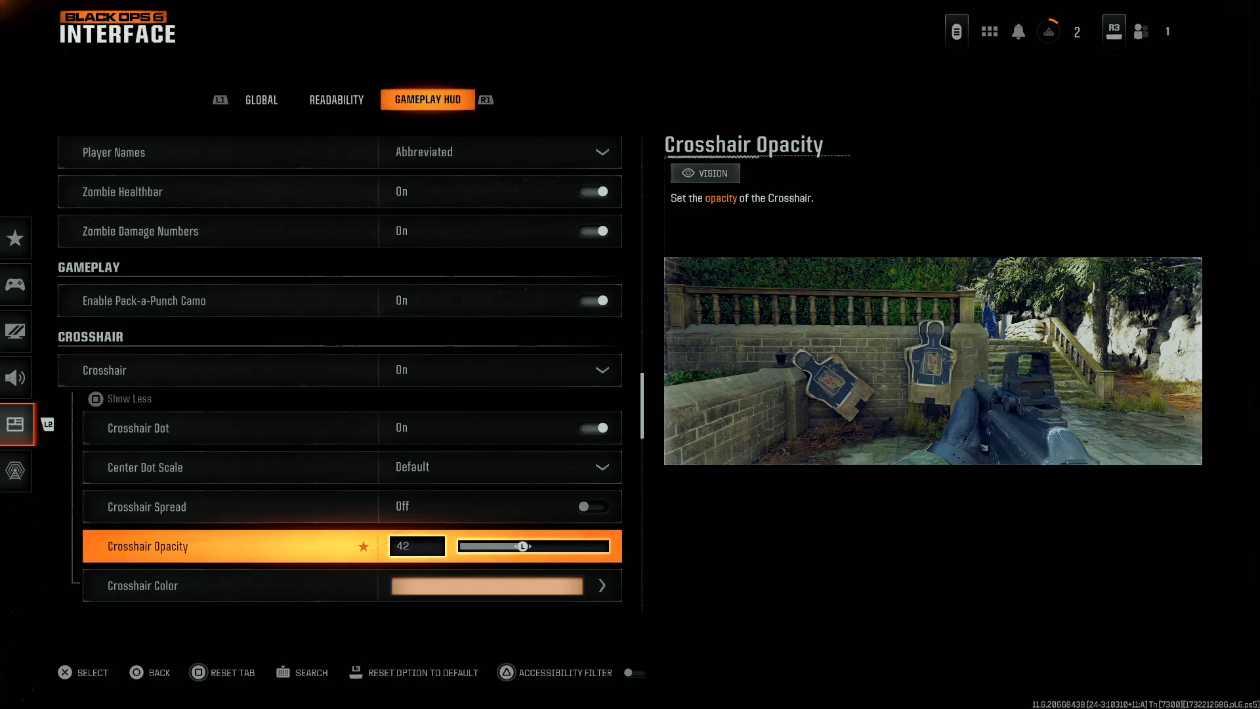
pyautogui.moveTo(523, 547); pyautogui.dragTo(566, 546)
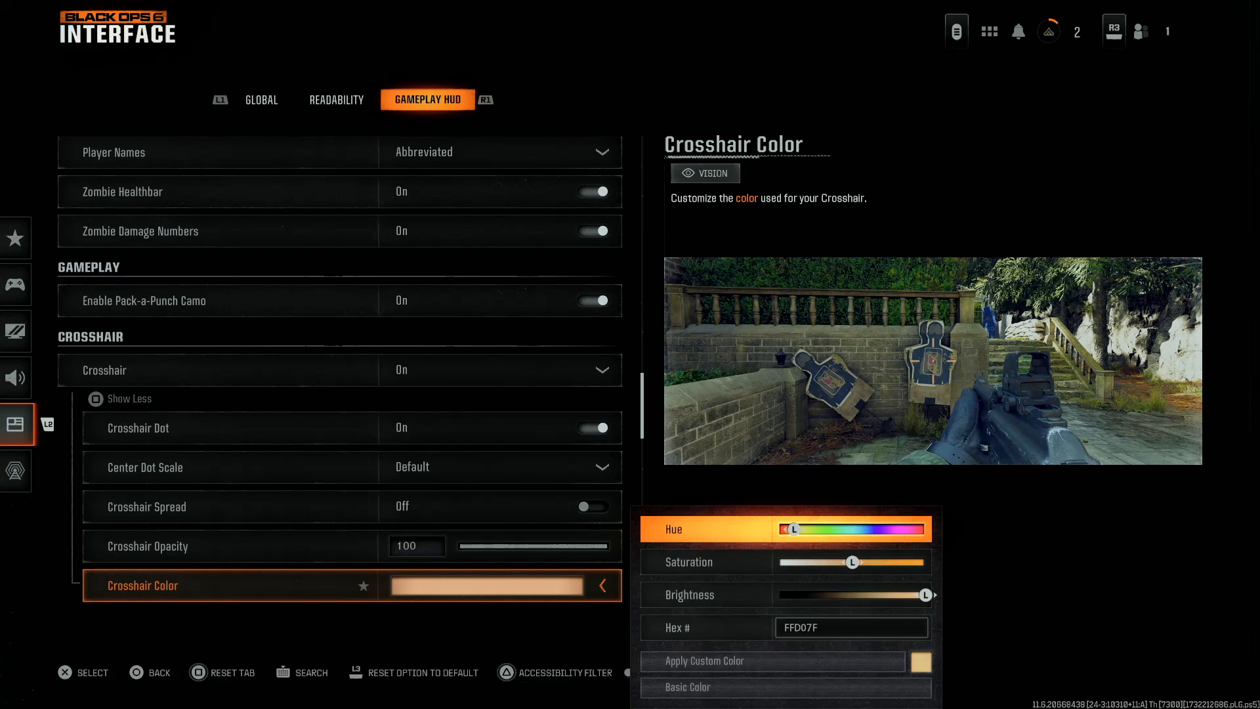
# - Shift the custom crosshair hue from yellow to green, hex ABFF7F
pyautogui.moveTo(783, 529); pyautogui.dragTo(808, 529)
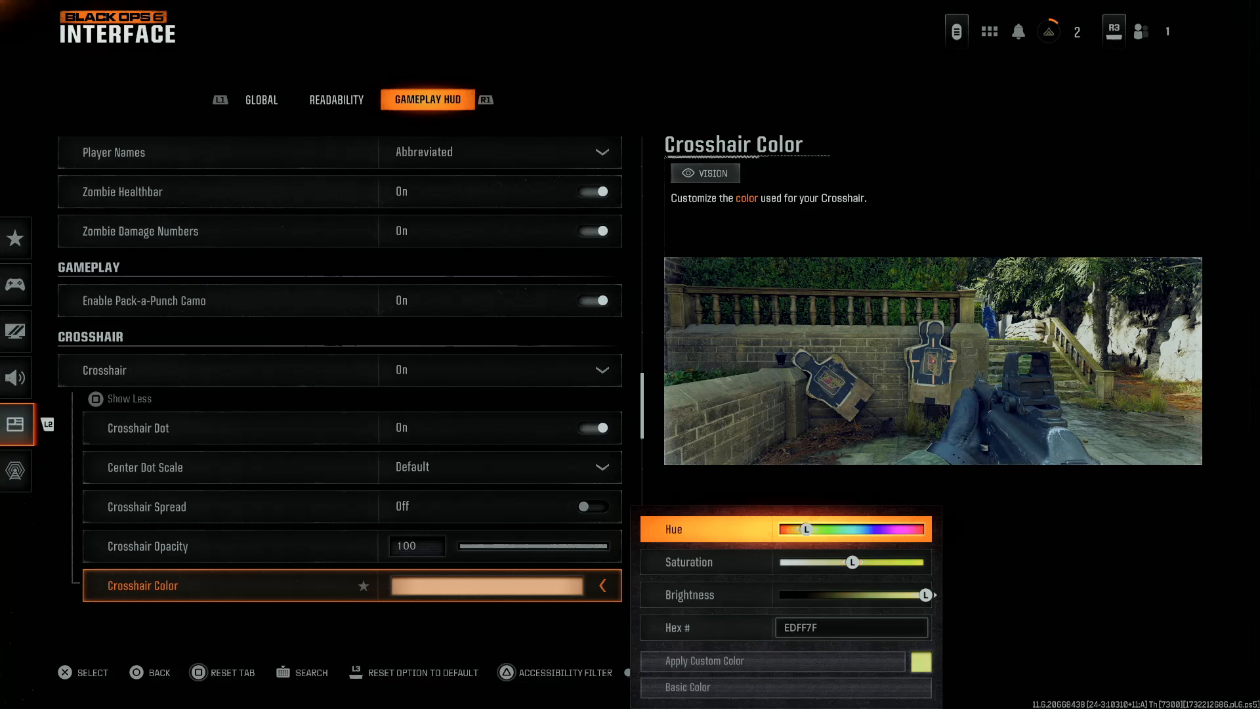
pyautogui.moveTo(809, 529); pyautogui.dragTo(818, 529)
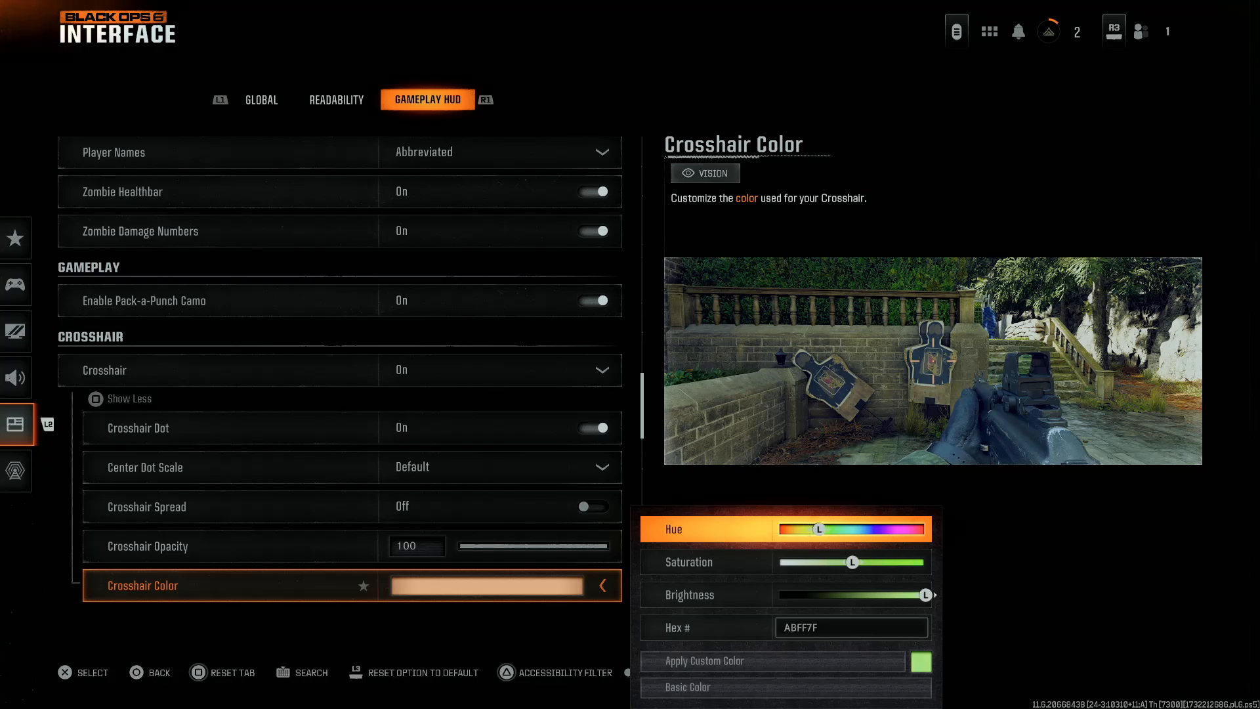